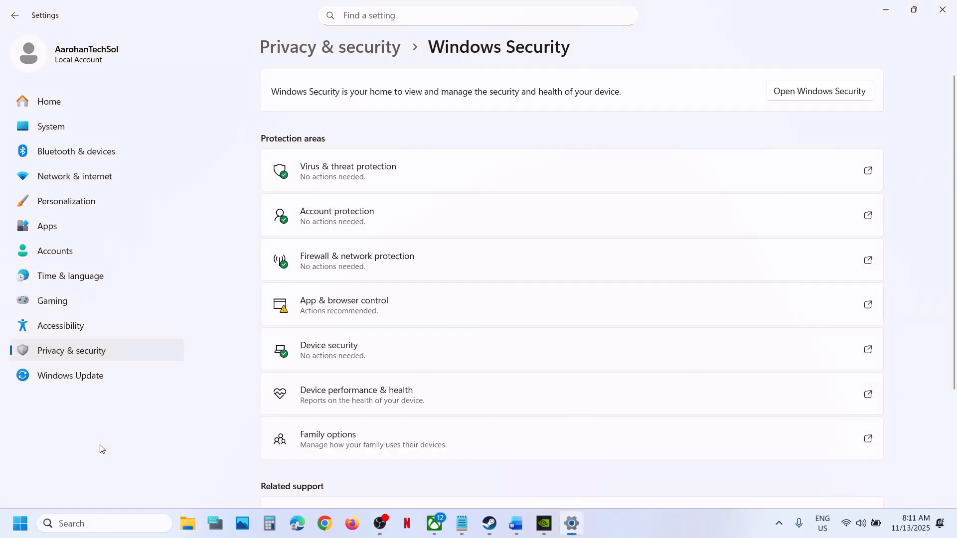
pyautogui.moveTo(78, 357)
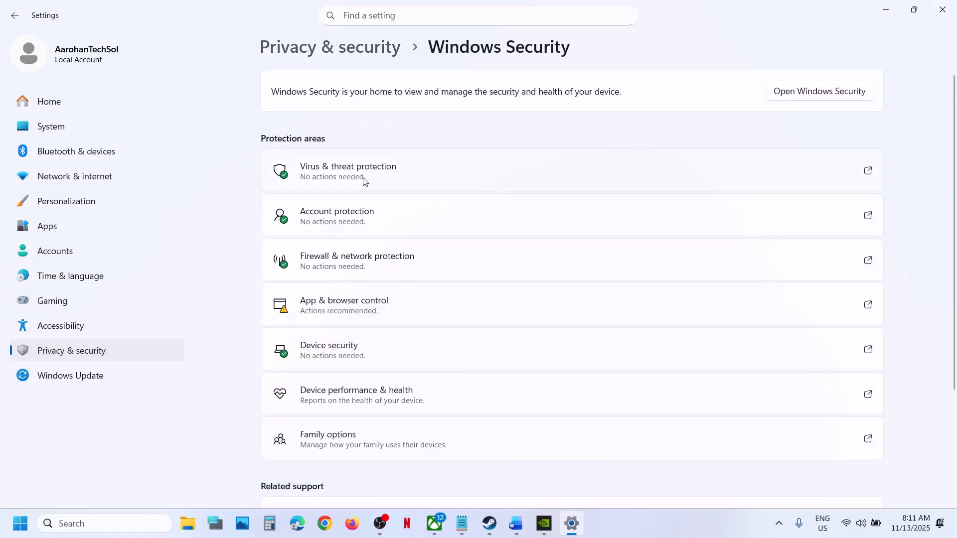
# - Open the Virus & threat protection page in Windows Security
pyautogui.click(348, 171)
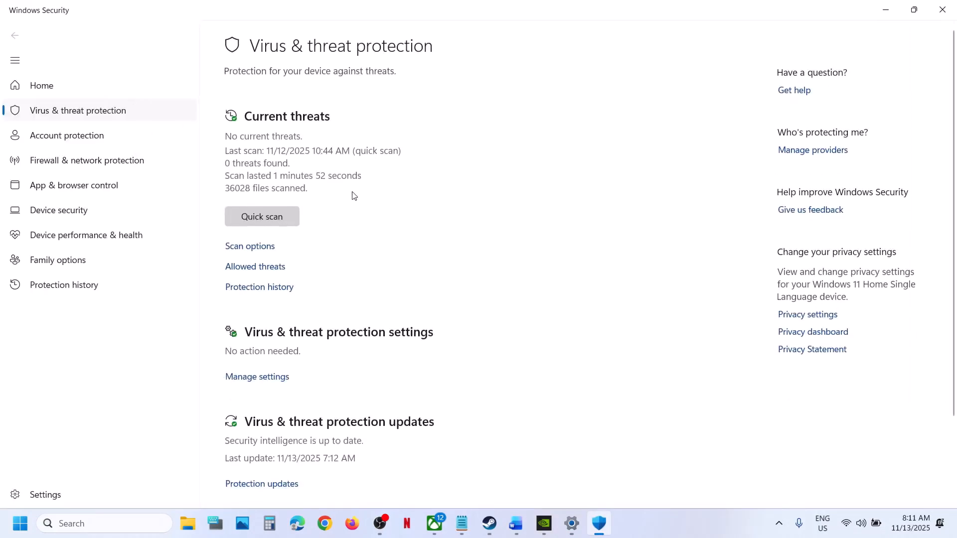
pyautogui.moveTo(263, 294)
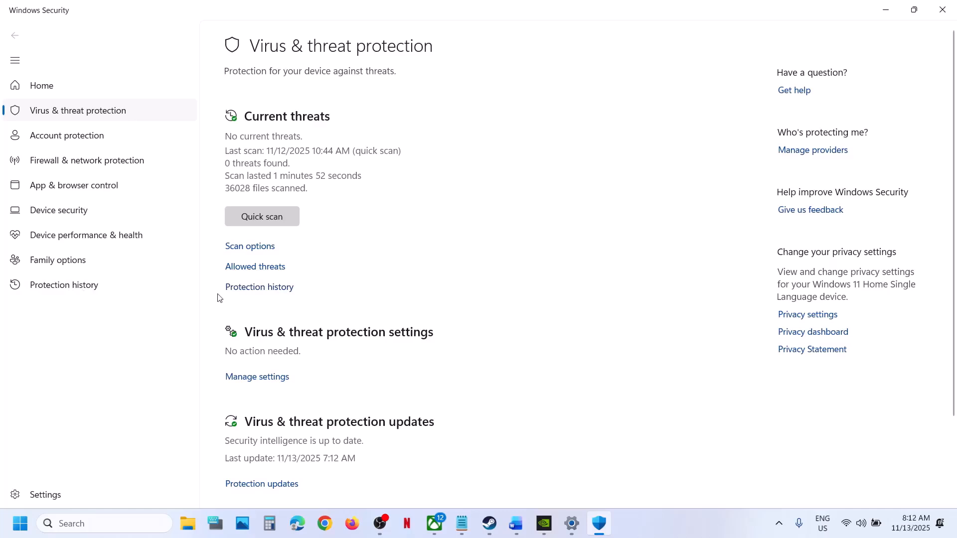
# - Allow the blocked Anno117.exe on this device from Protection history, approving admin prompts
pyautogui.click(259, 287)
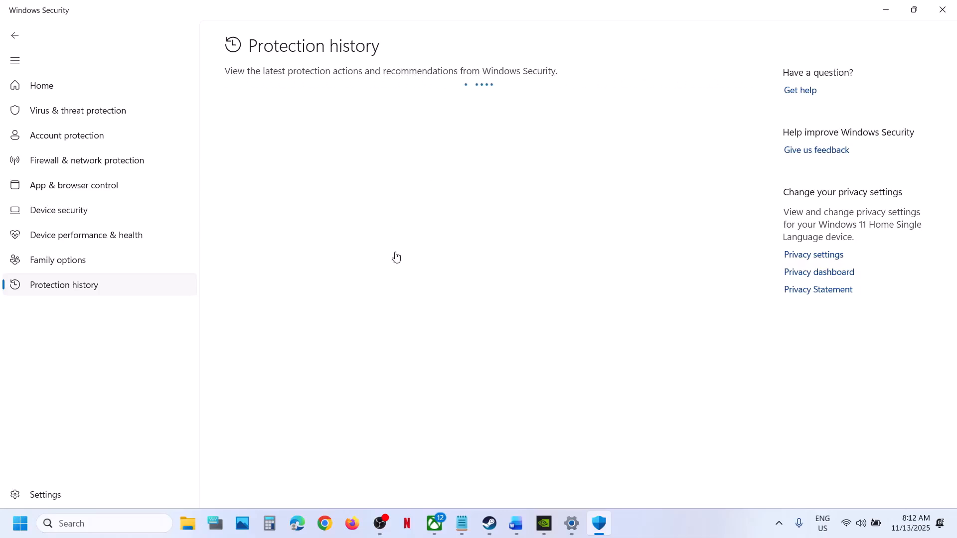
pyautogui.moveTo(439, 219)
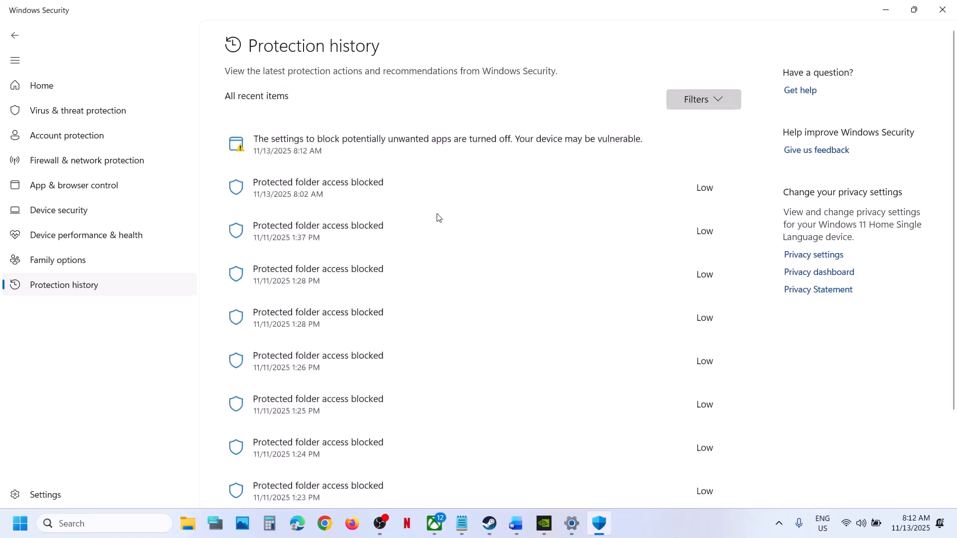
pyautogui.moveTo(308, 195)
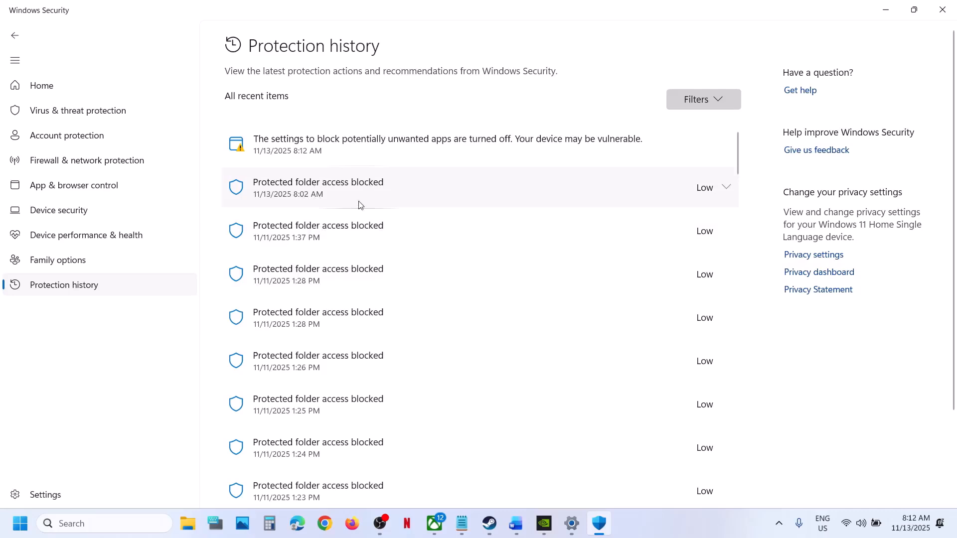
pyautogui.moveTo(727, 194)
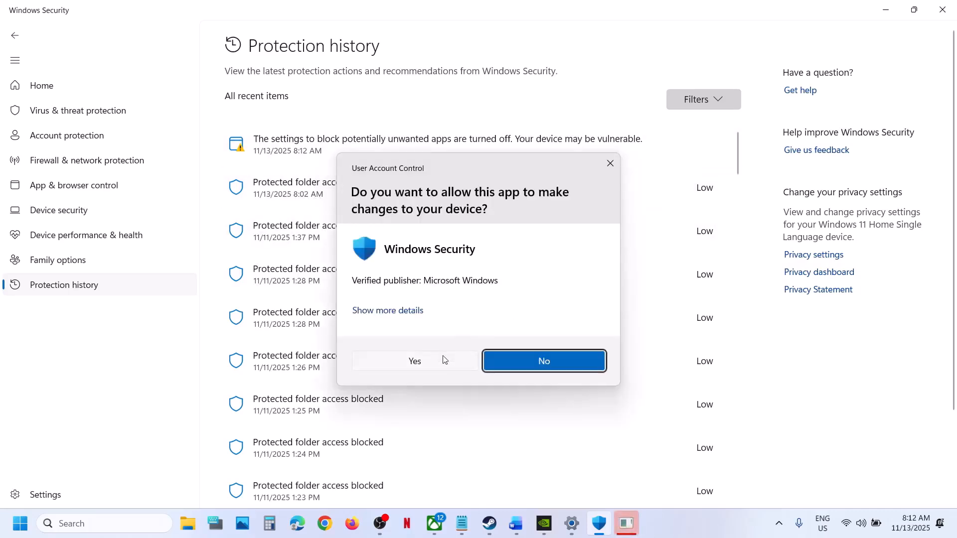
pyautogui.click(544, 361)
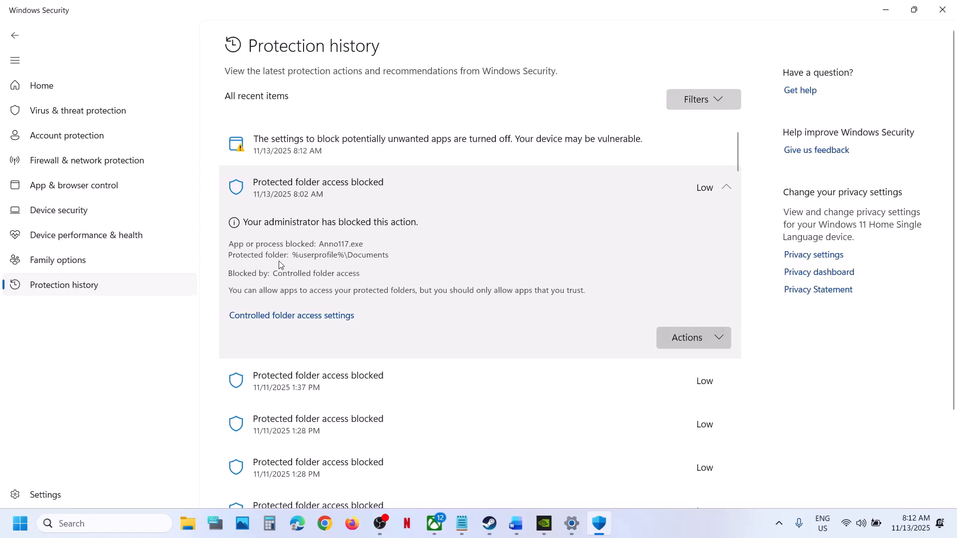
pyautogui.moveTo(350, 245)
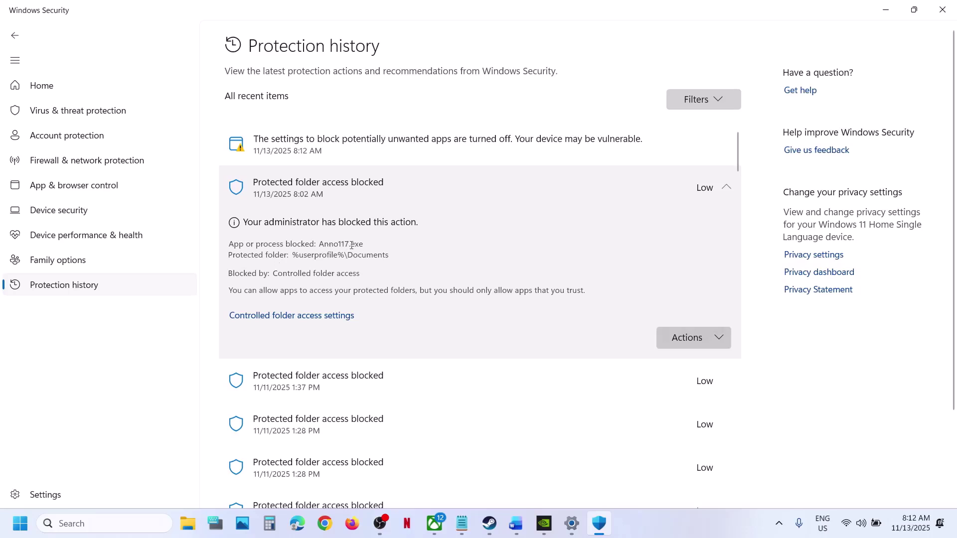
pyautogui.moveTo(731, 322)
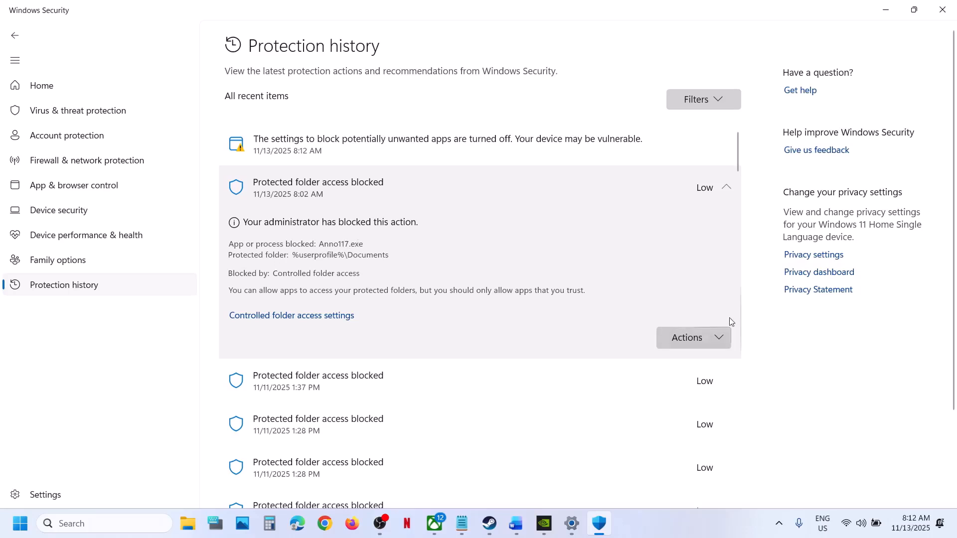
pyautogui.click(693, 337)
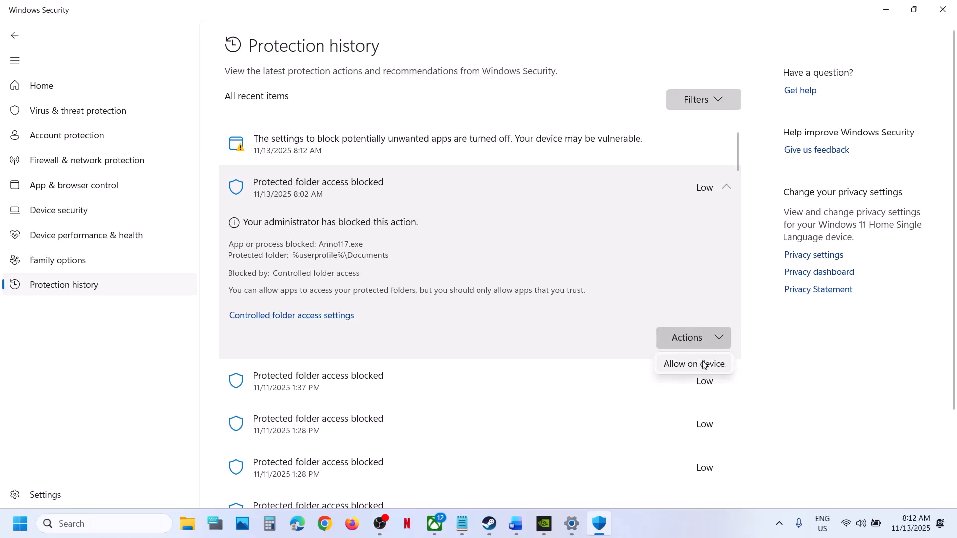
pyautogui.click(694, 363)
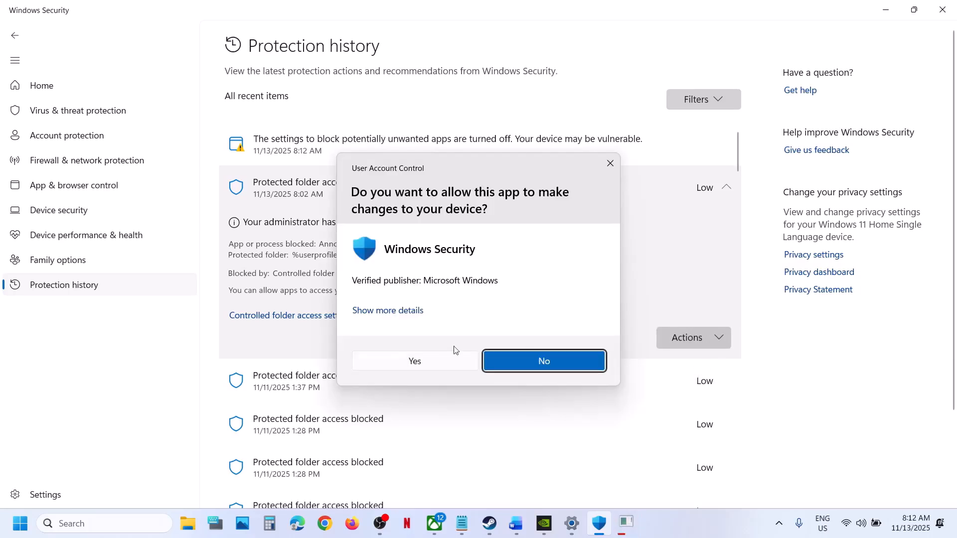
pyautogui.click(543, 360)
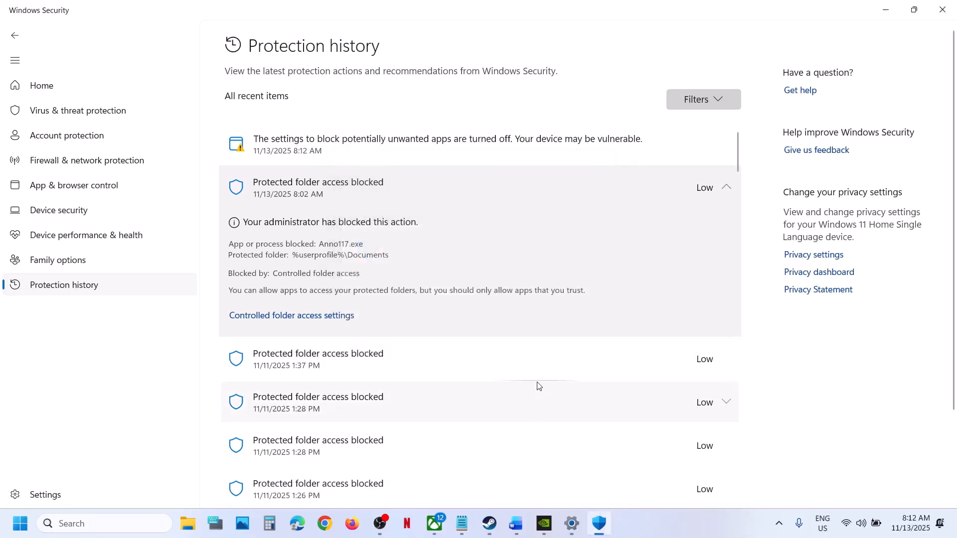
pyautogui.moveTo(488, 523)
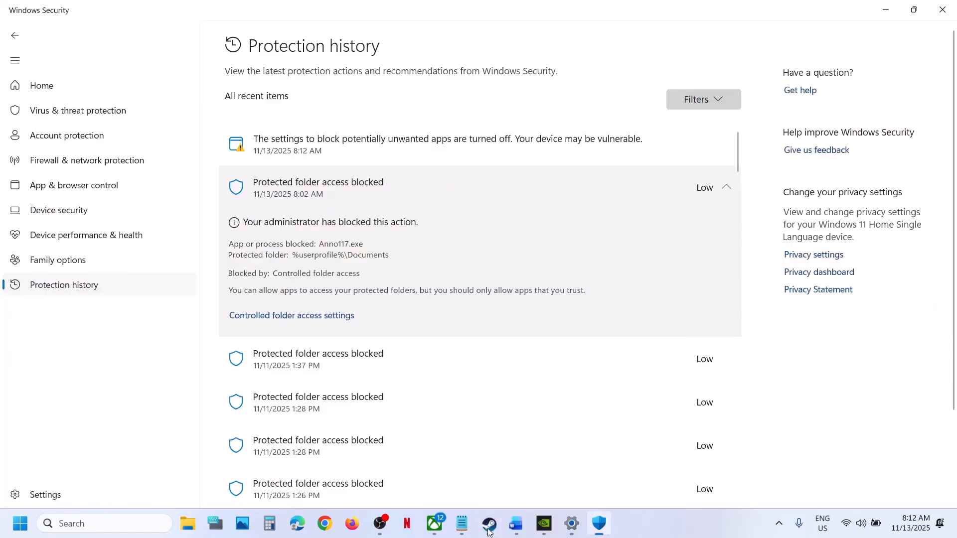
# - Return to Virus & threat protection and open Manage ransomware protection
pyautogui.click(77, 111)
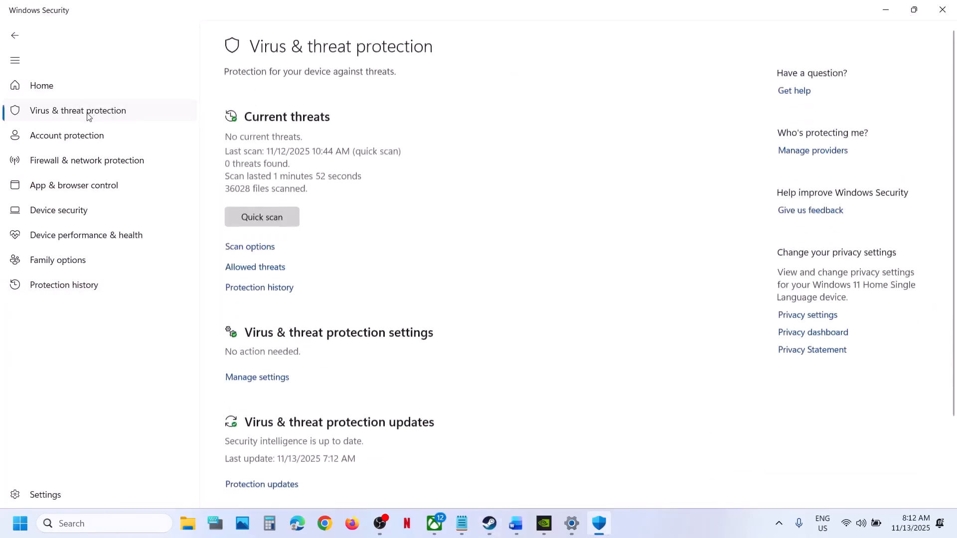
pyautogui.scroll(-3)
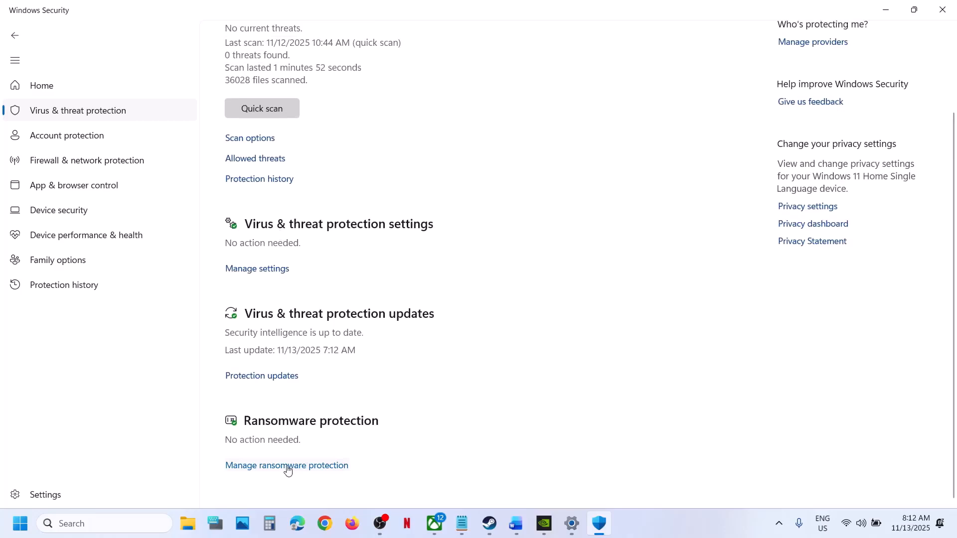
pyautogui.click(286, 465)
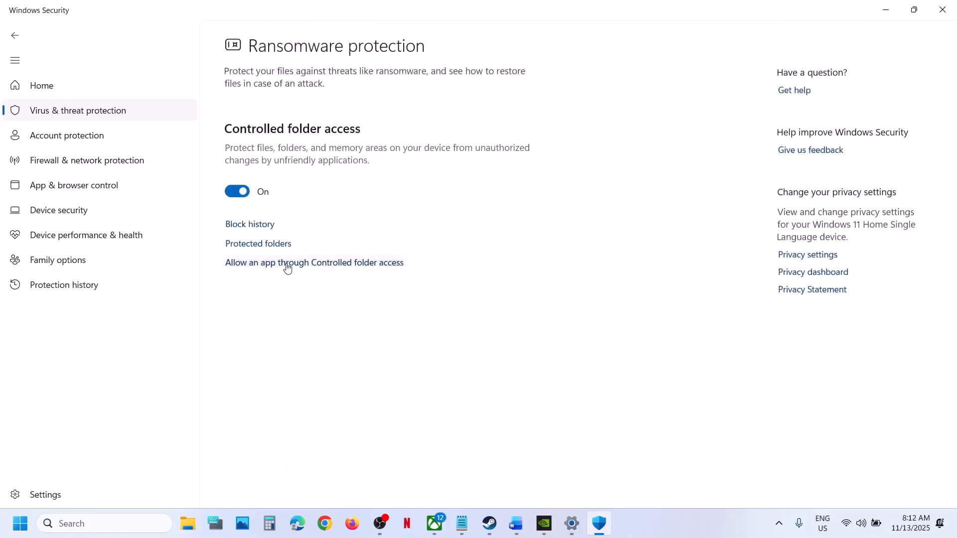
# - Approve admin access to allowed apps and browse into Anno 117 - Pax Romana\Bin
pyautogui.click(314, 262)
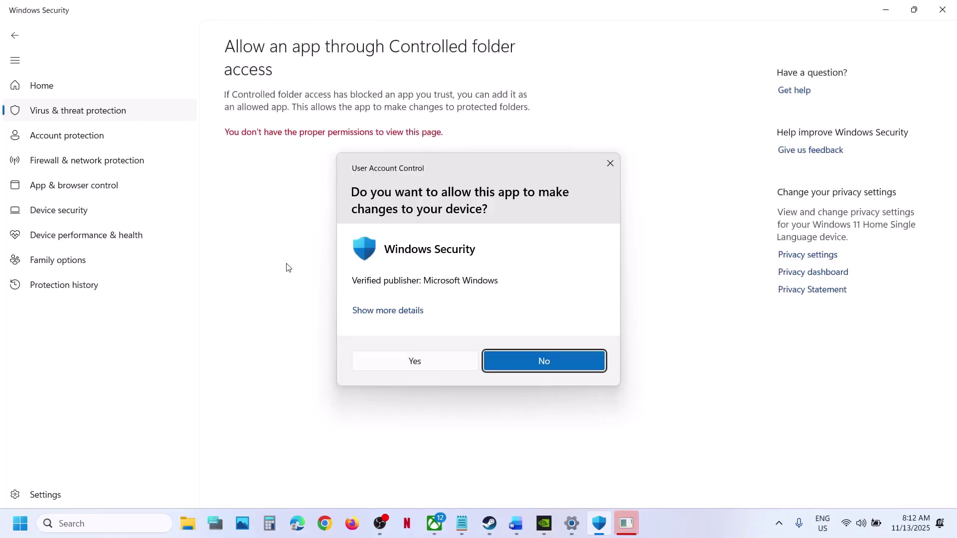
pyautogui.moveTo(408, 315)
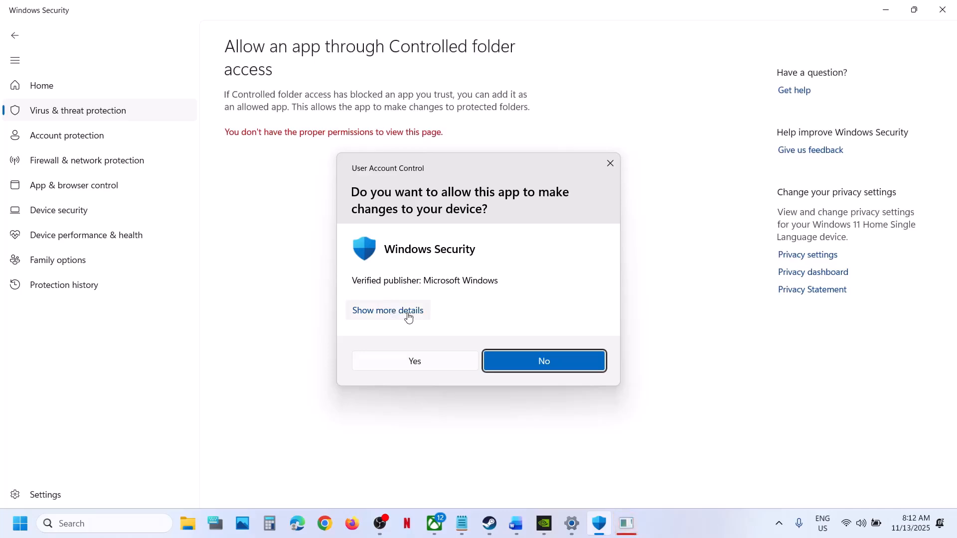
pyautogui.moveTo(376, 367)
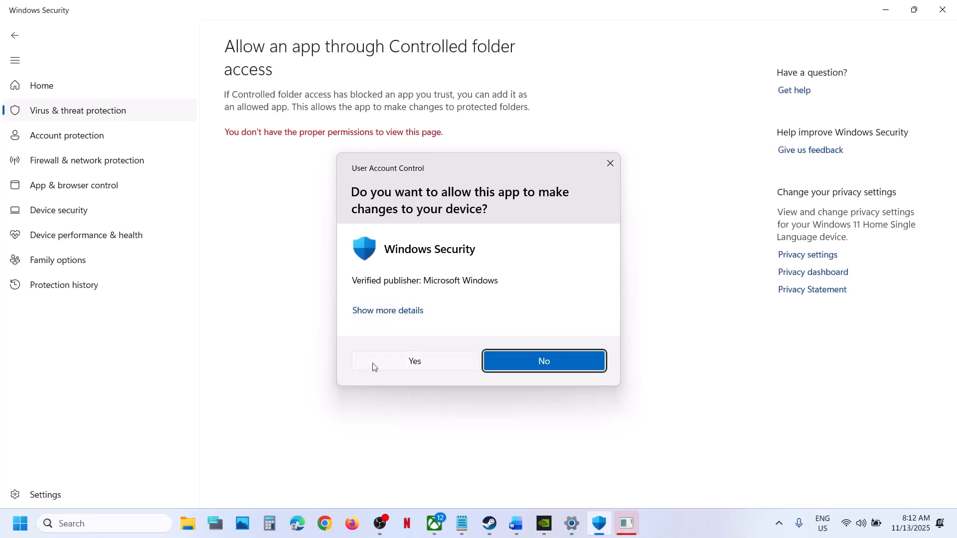
pyautogui.click(414, 361)
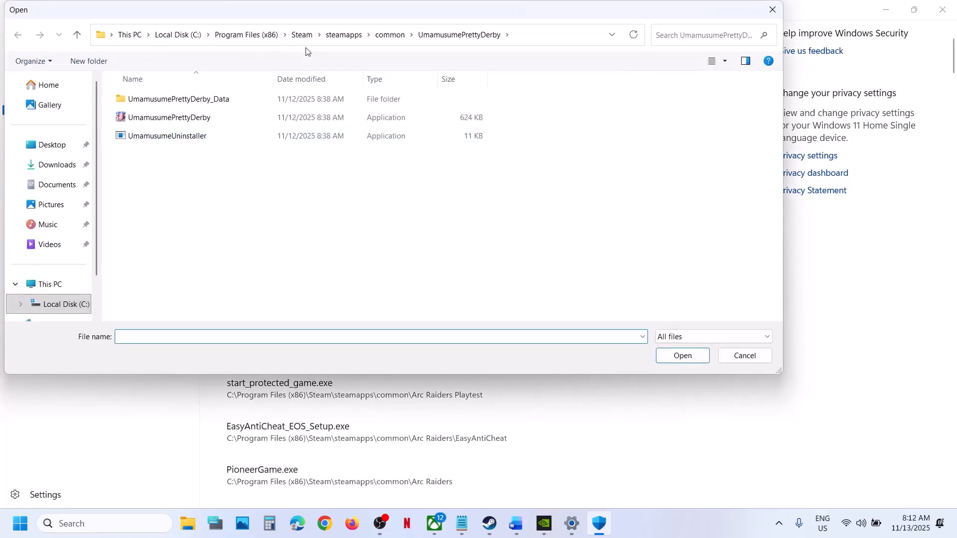
pyautogui.click(389, 35)
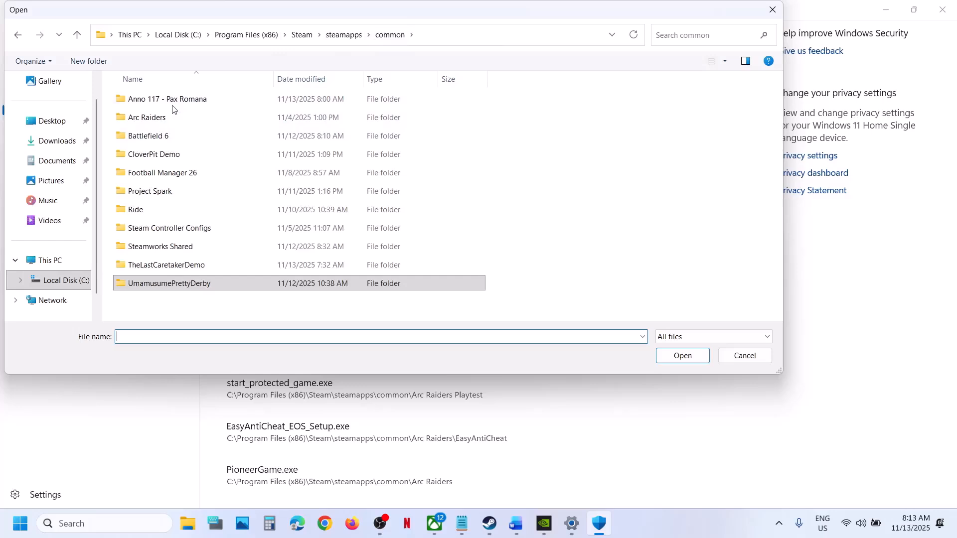
pyautogui.doubleClick(168, 99)
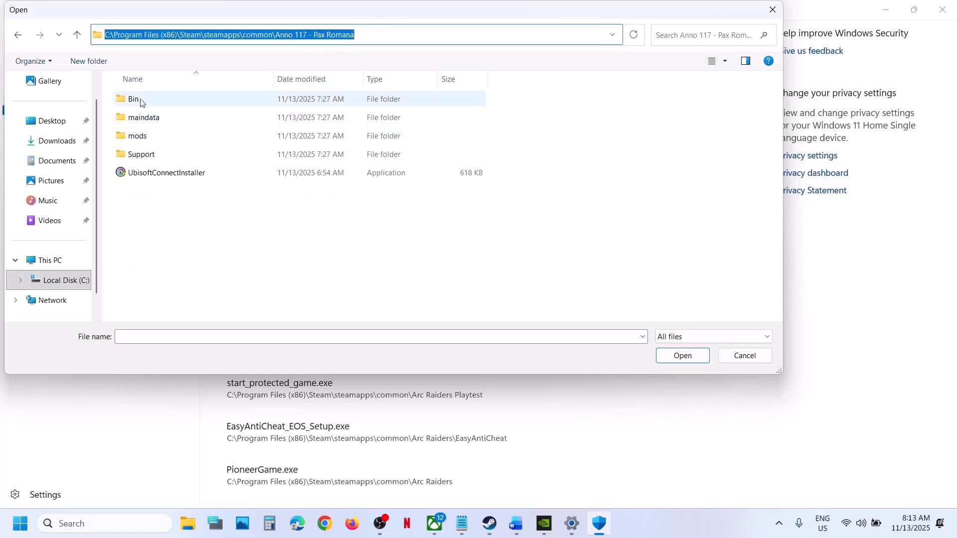
pyautogui.doubleClick(132, 99)
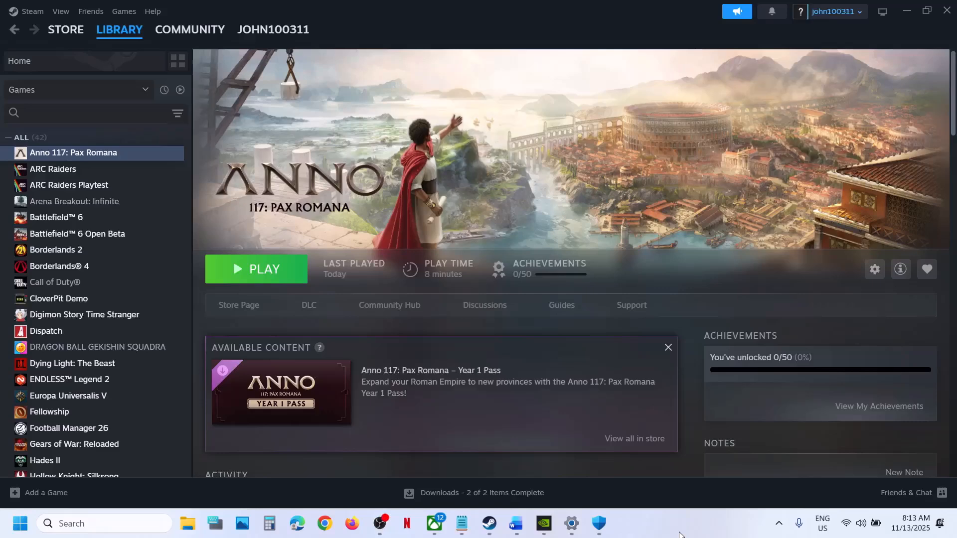
# - Open Control Panel's System and Security > Windows Defender Firewall allowed apps list
pyautogui.write('con')
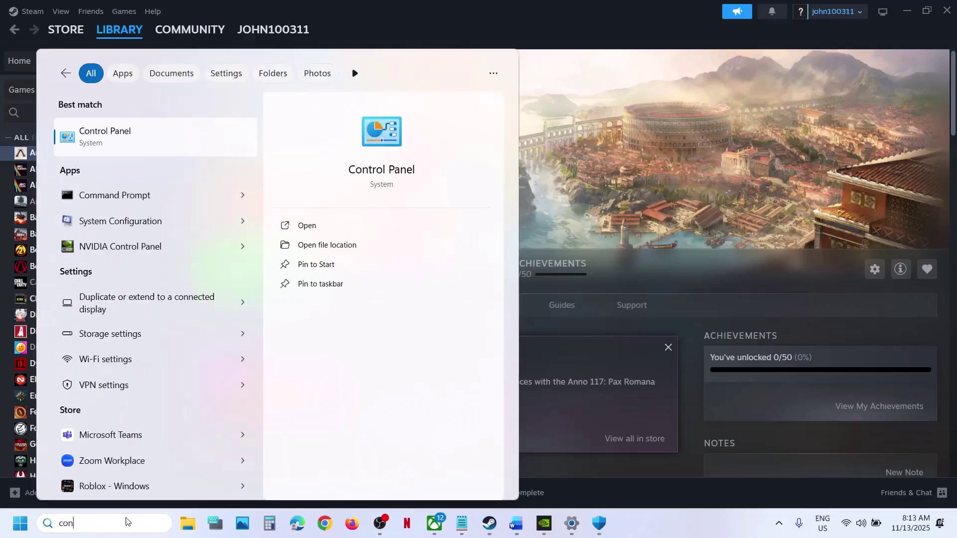
pyautogui.click(306, 226)
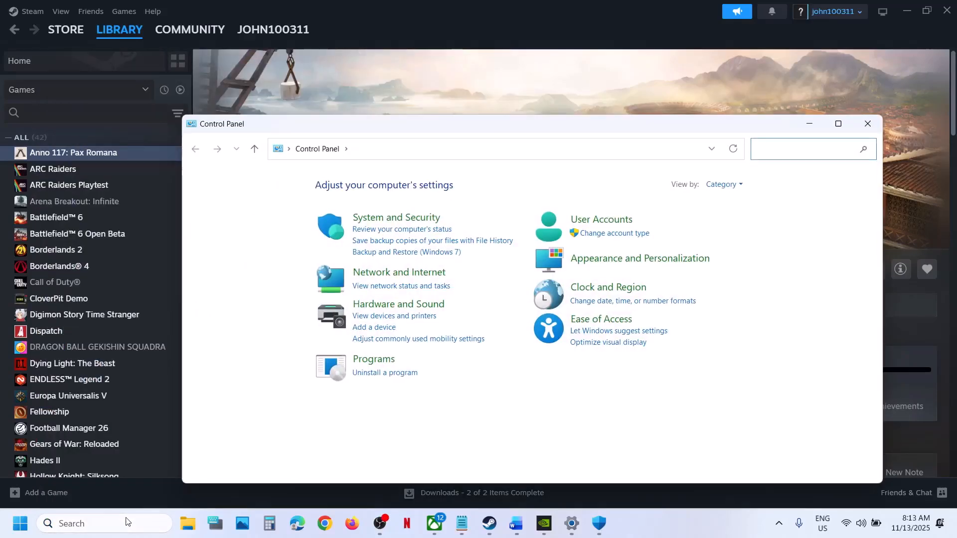
pyautogui.click(396, 218)
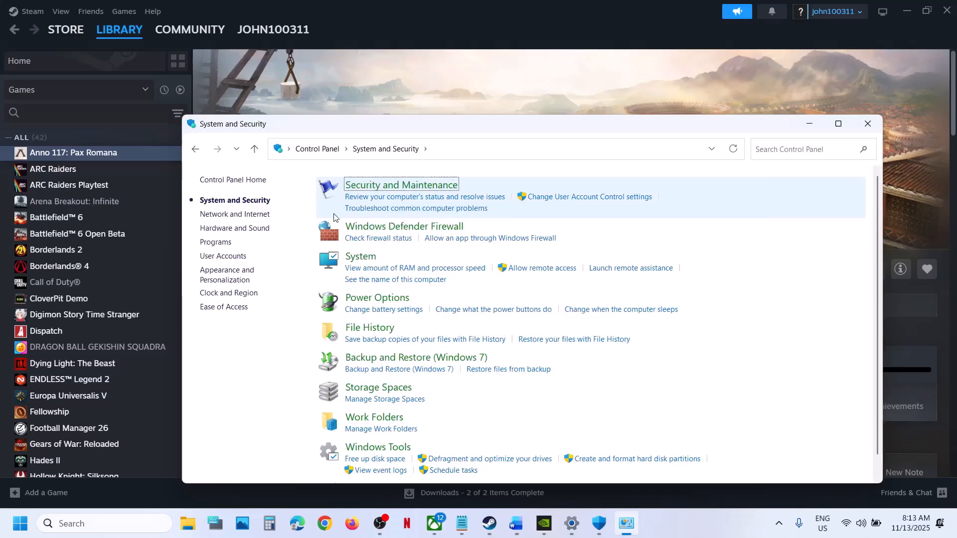
pyautogui.click(403, 227)
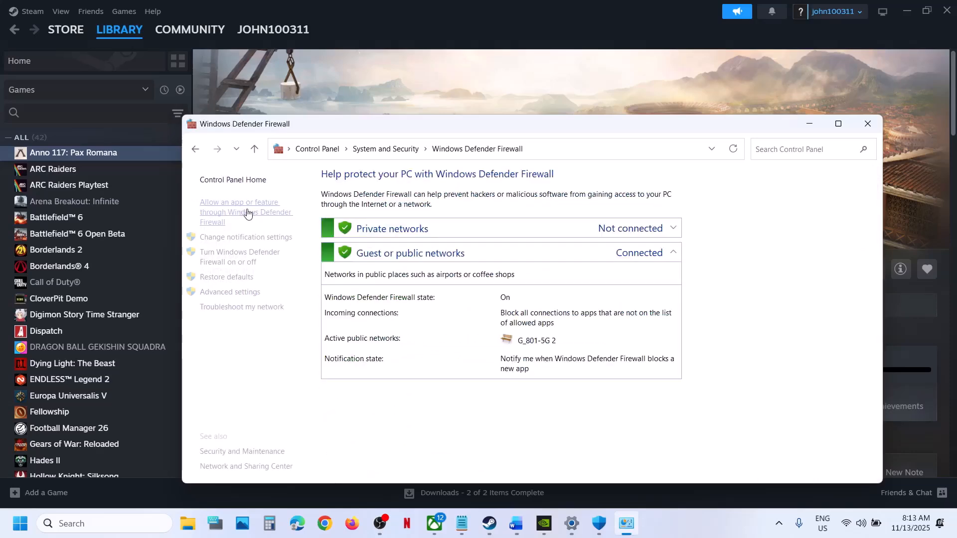
pyautogui.click(239, 212)
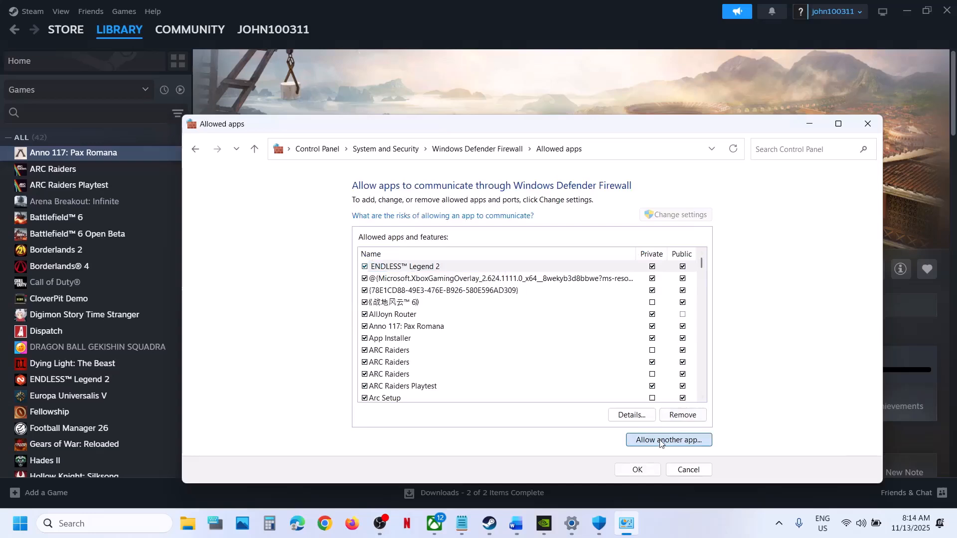
# - Add Anno117 from the game folder as a firewall app, dismiss the already-listed warning, close
pyautogui.click(668, 440)
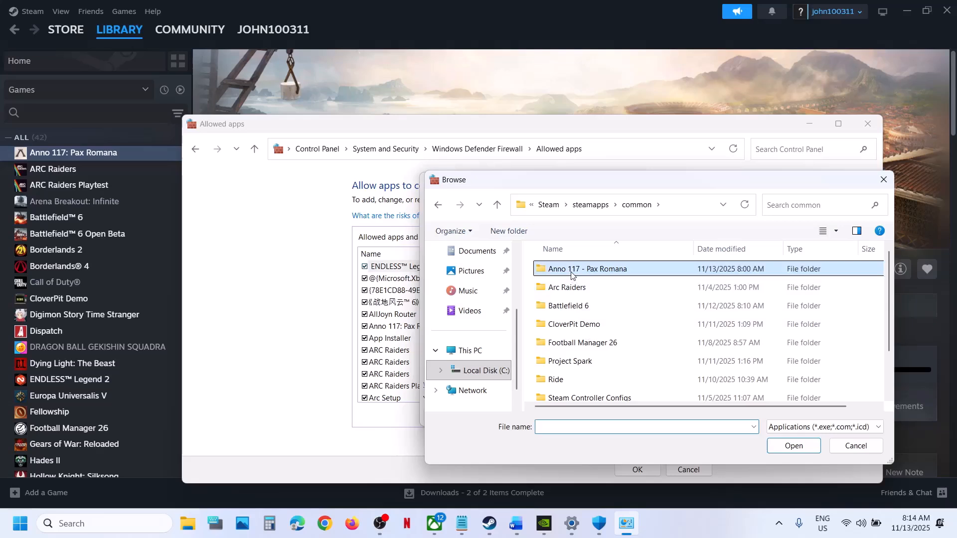
pyautogui.doubleClick(587, 269)
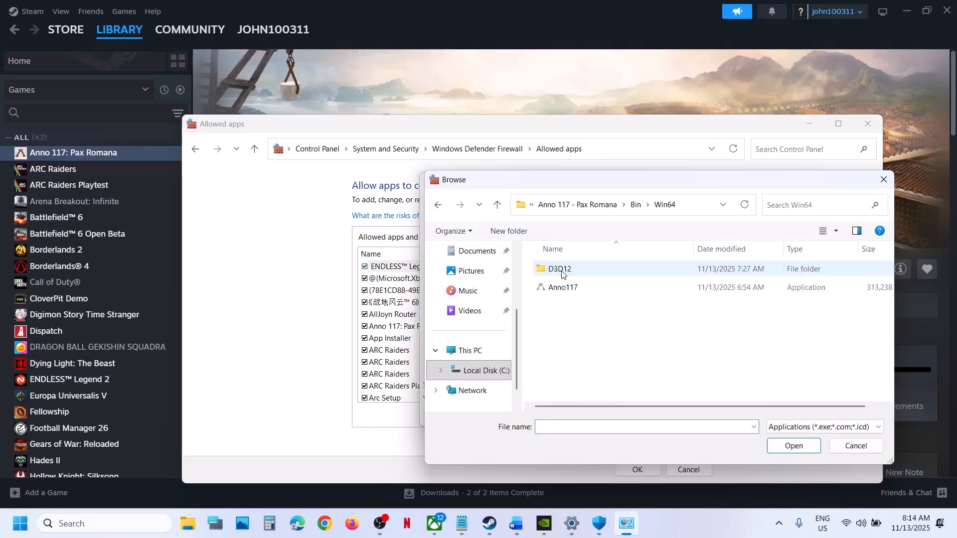
pyautogui.click(793, 446)
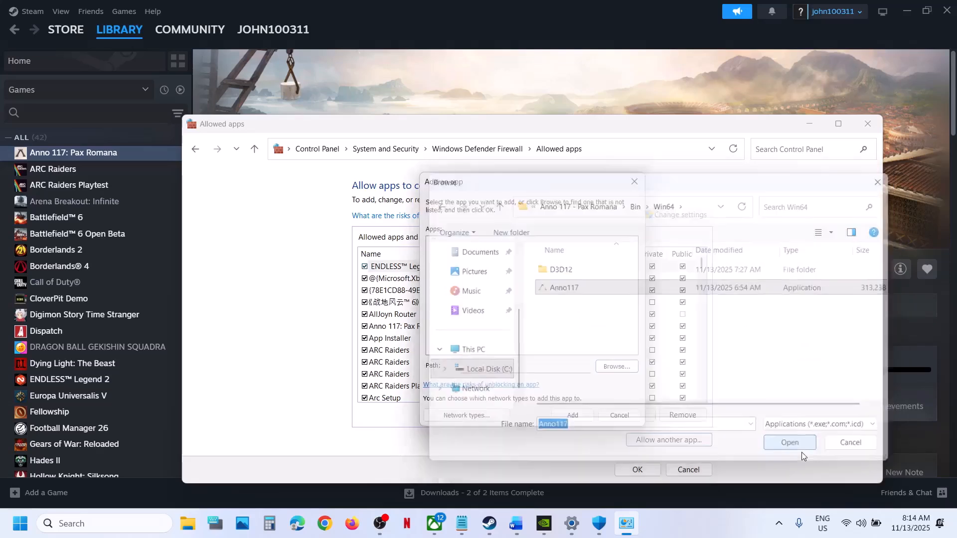
pyautogui.click(789, 442)
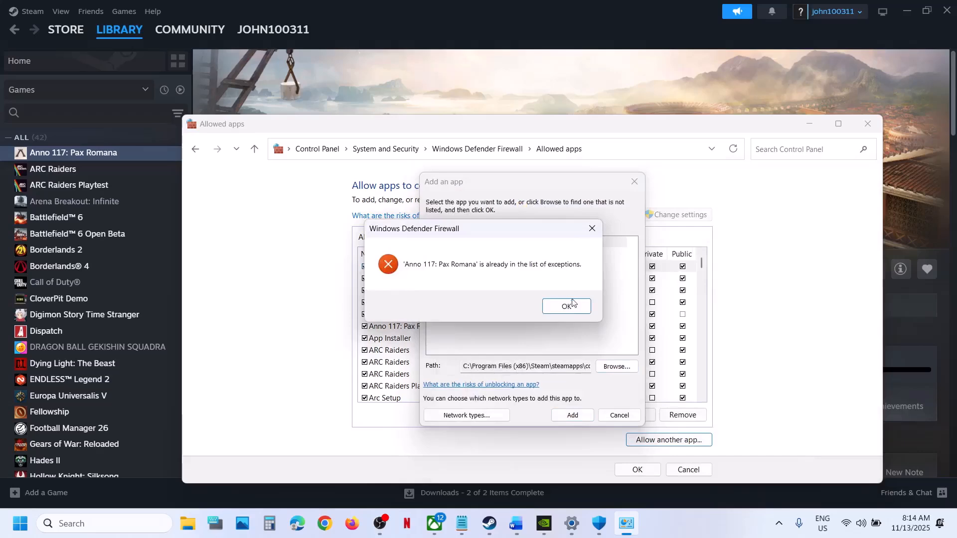
pyautogui.click(567, 306)
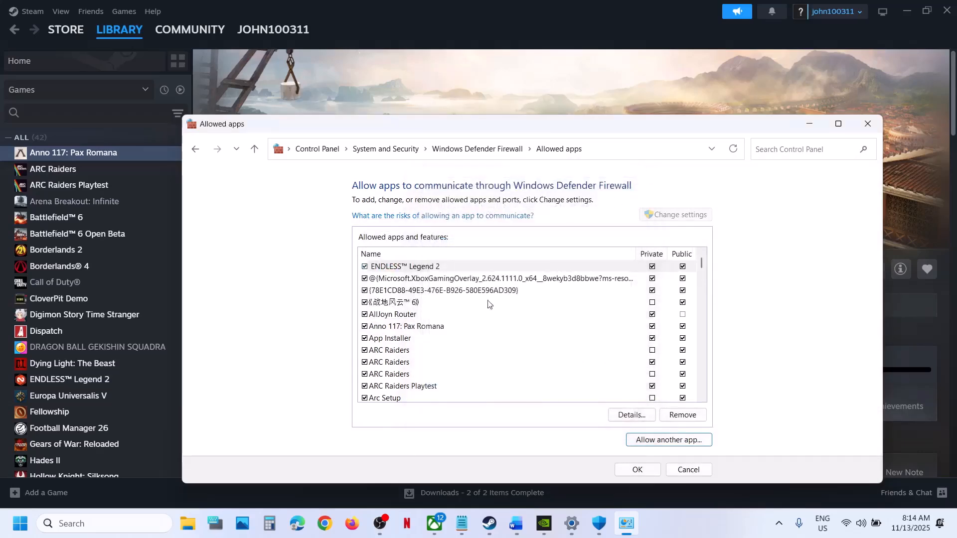
pyautogui.click(407, 326)
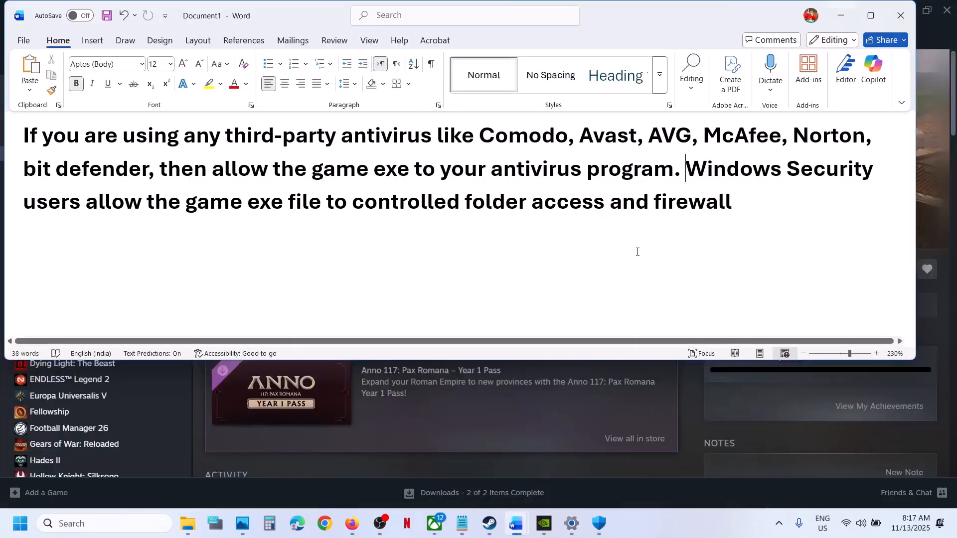
# - Highlight the Word note's sentence about allowing the game exe, then minimize Word
pyautogui.moveTo(577, 135); pyautogui.dragTo(787, 135)
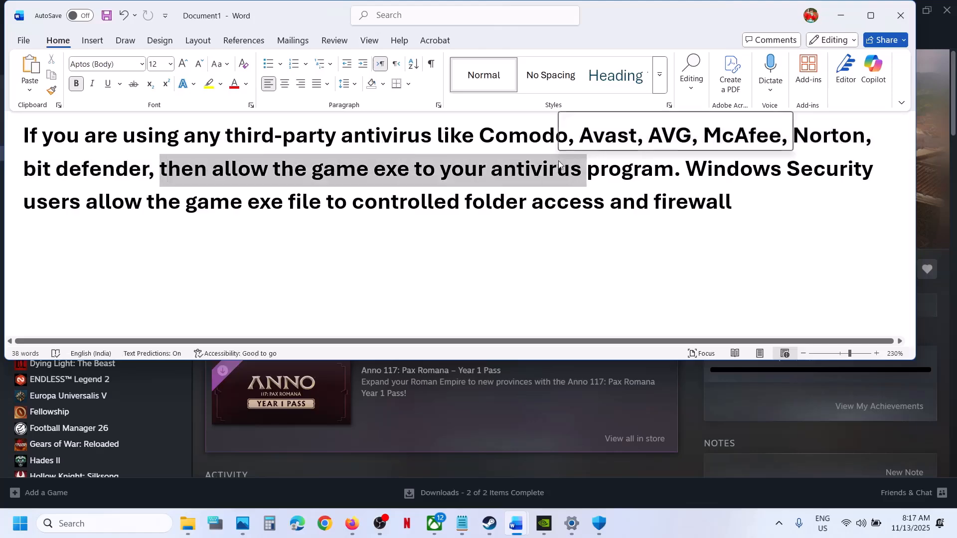
pyautogui.click(491, 523)
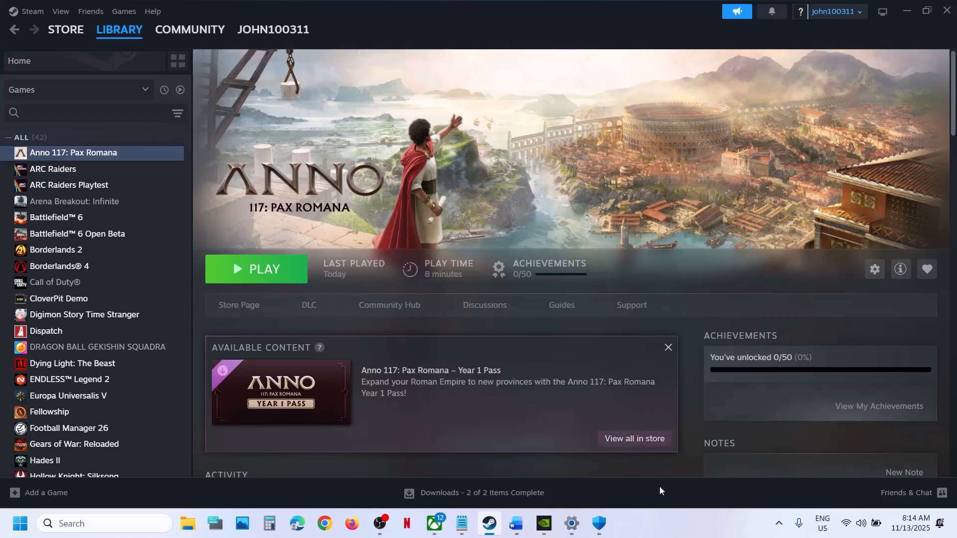
pyautogui.moveTo(651, 519)
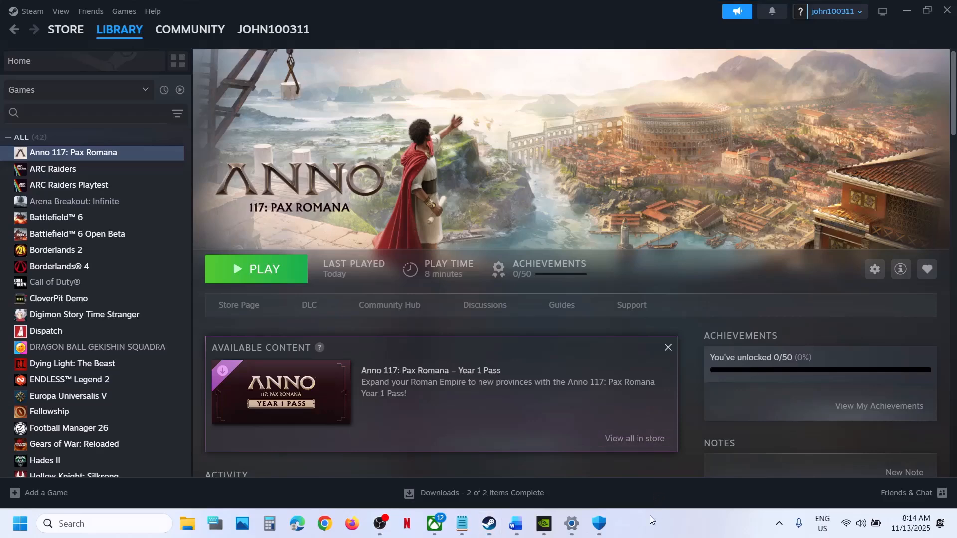